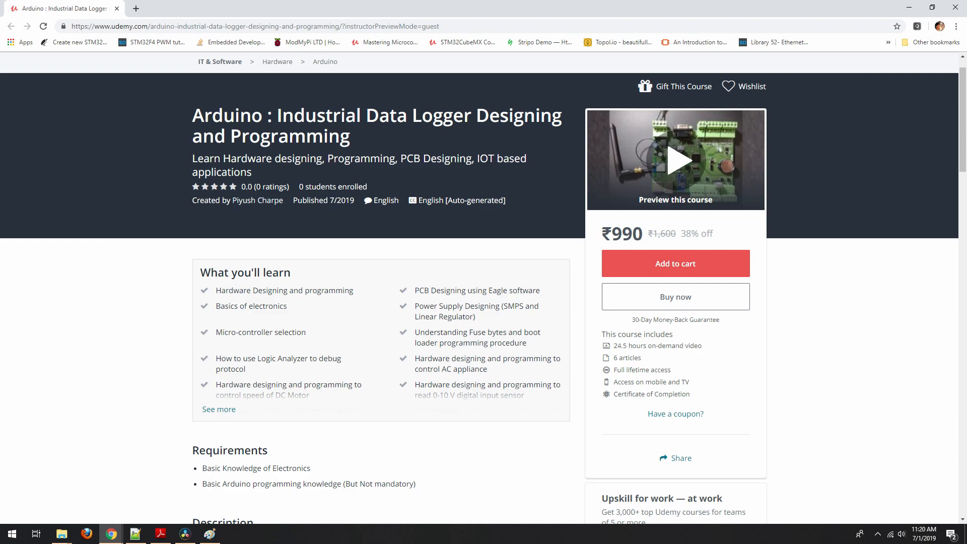
Step: Scroll the course page down to the 115-lecture Course content outline
click(159, 533)
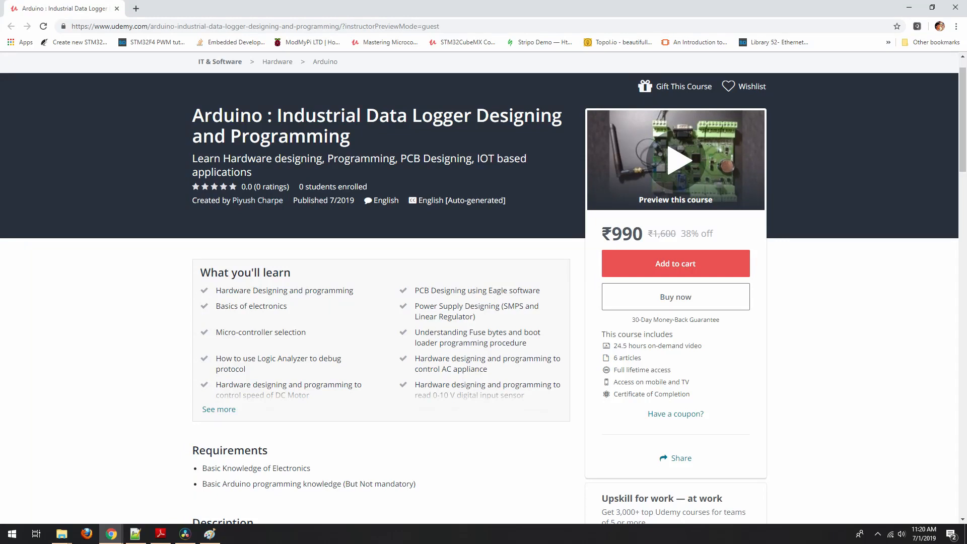
scroll(down, 3)
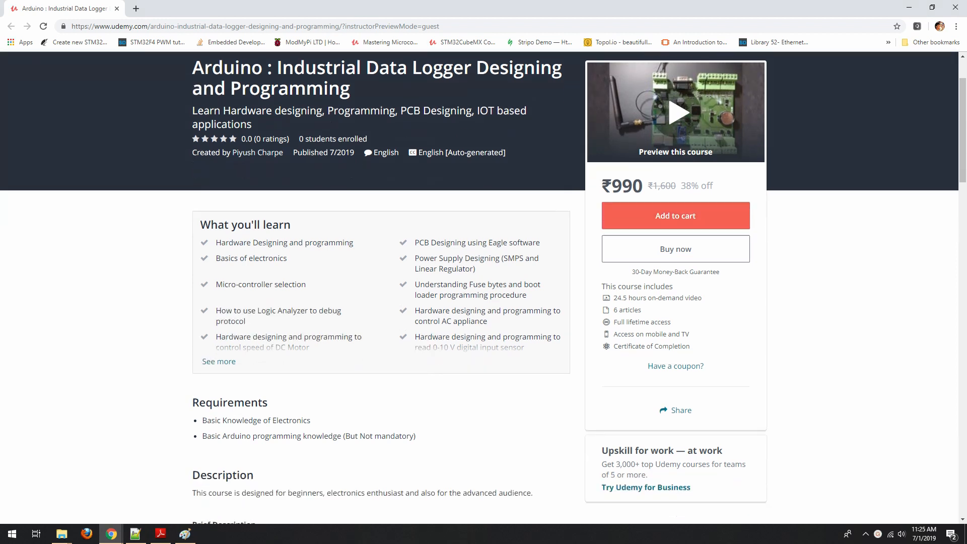
scroll(down, 3)
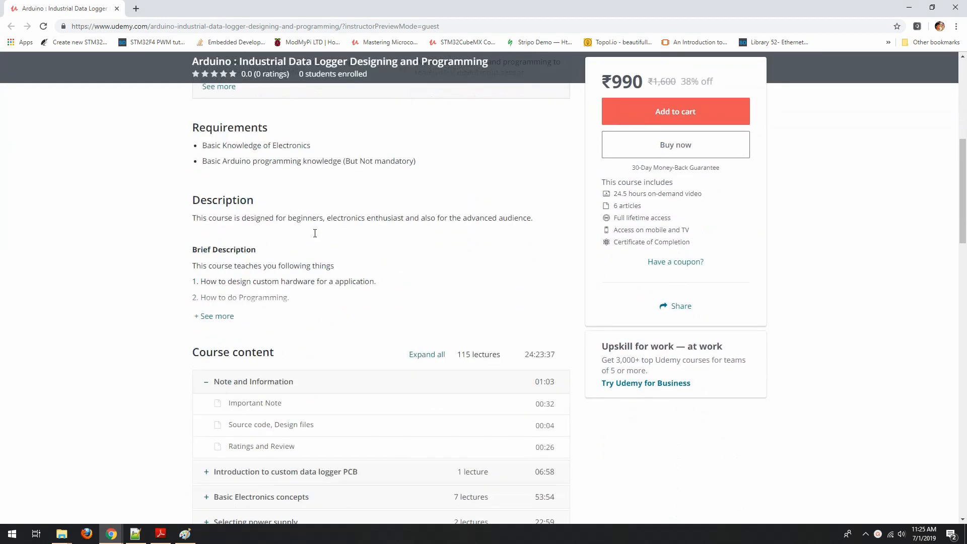
scroll(down, 3)
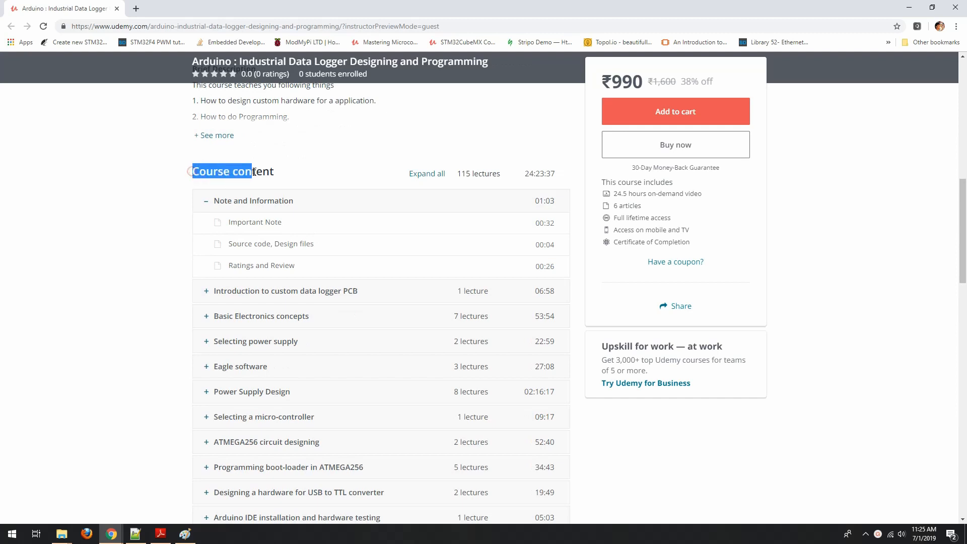
scroll(down, 3)
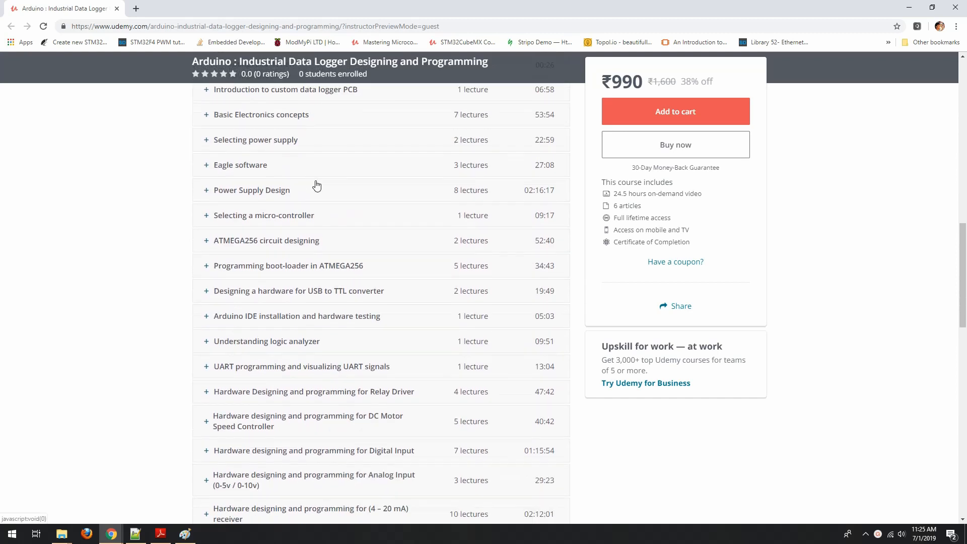
scroll(down, 3)
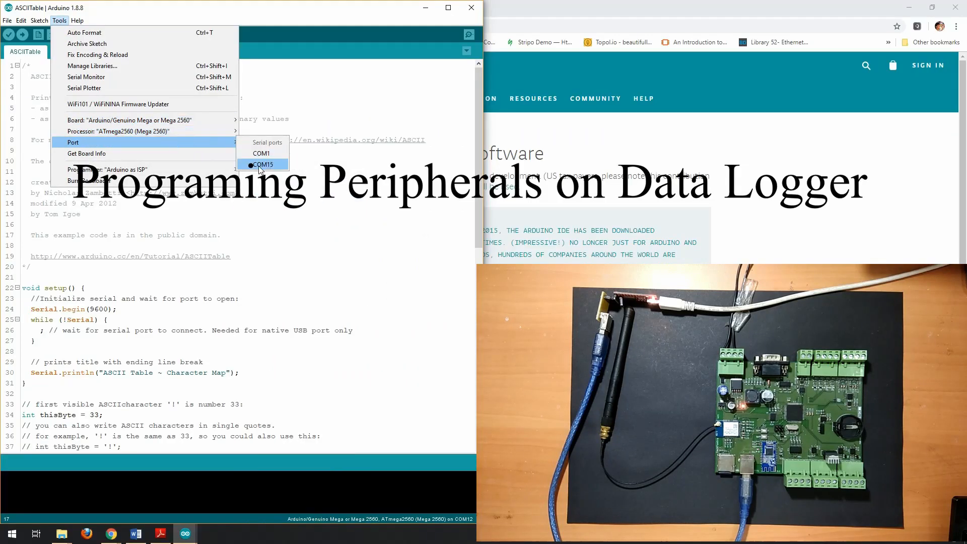
Step: Select COM15 as the Mega 2560's port and open the Serial Monitor
click(263, 164)
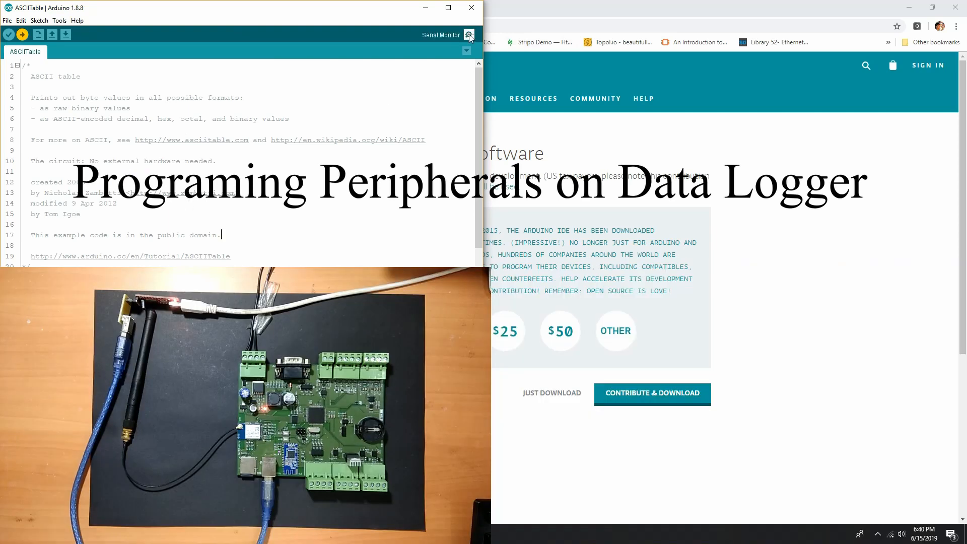
click(469, 34)
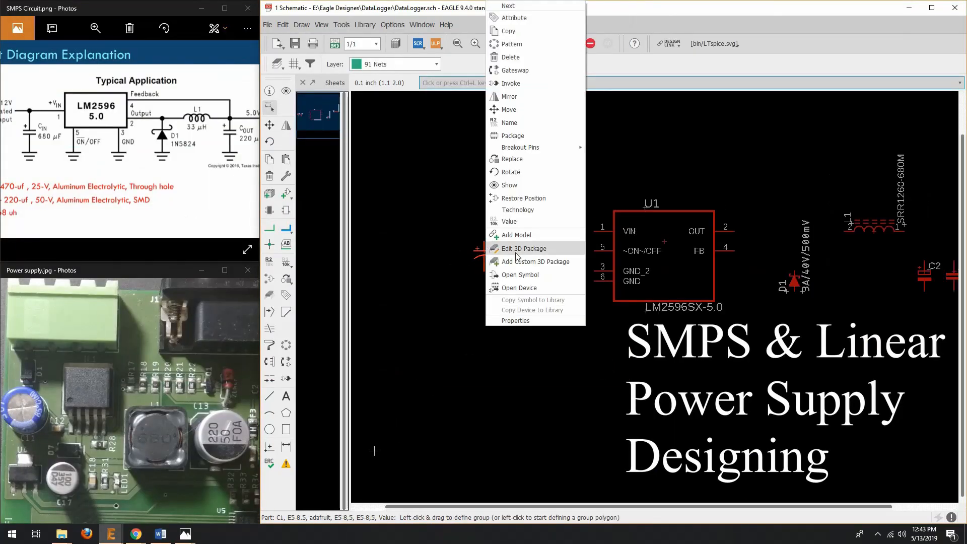
Step: Choose Edit 3D Package for capacitor C1 from its context menu
click(514, 320)
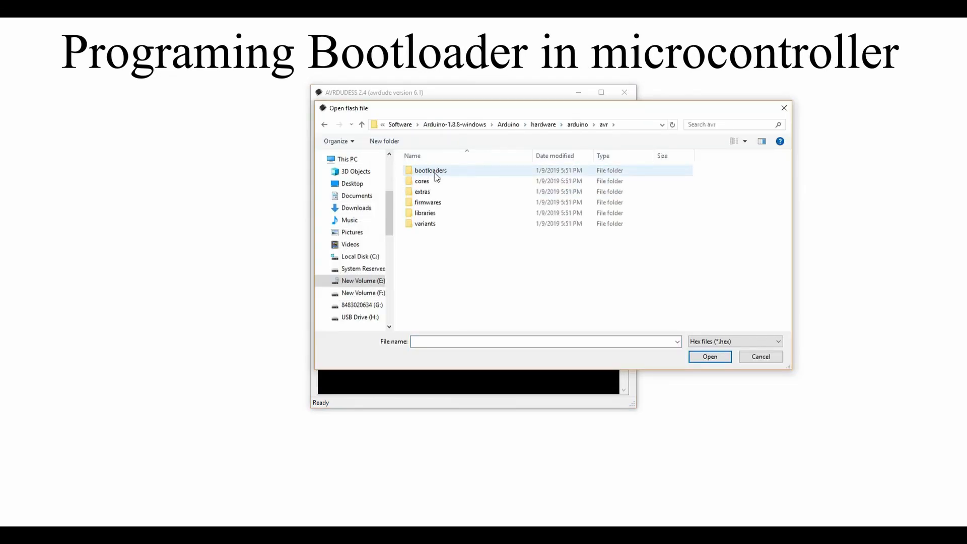
Step: Browse into bootloaders and pick stk500boot_v2_mega2560.hex as the flash file
double_click(430, 170)
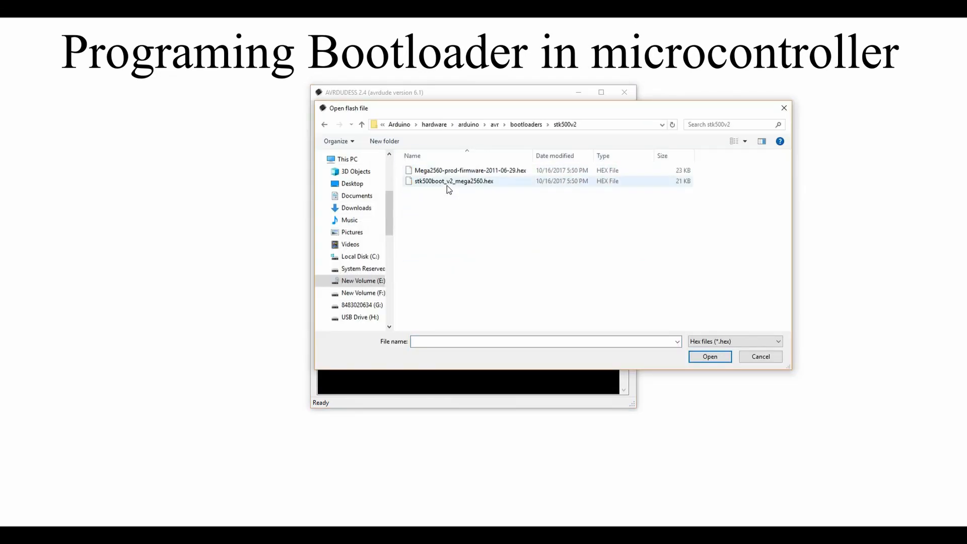
click(708, 356)
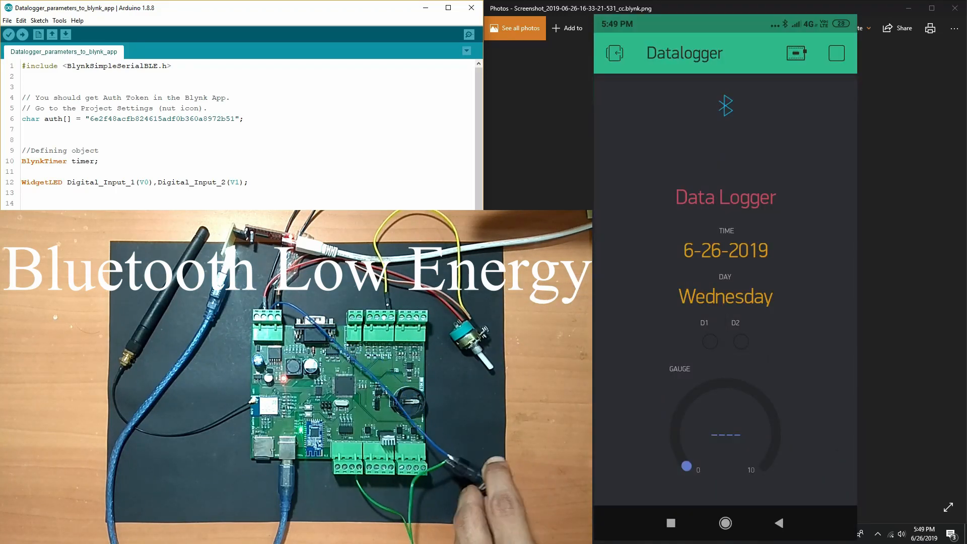
click(725, 426)
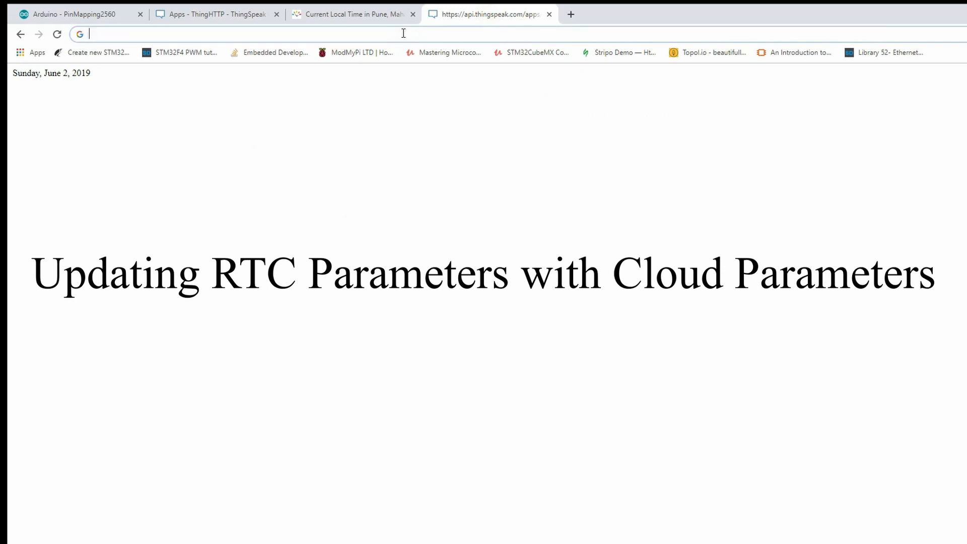
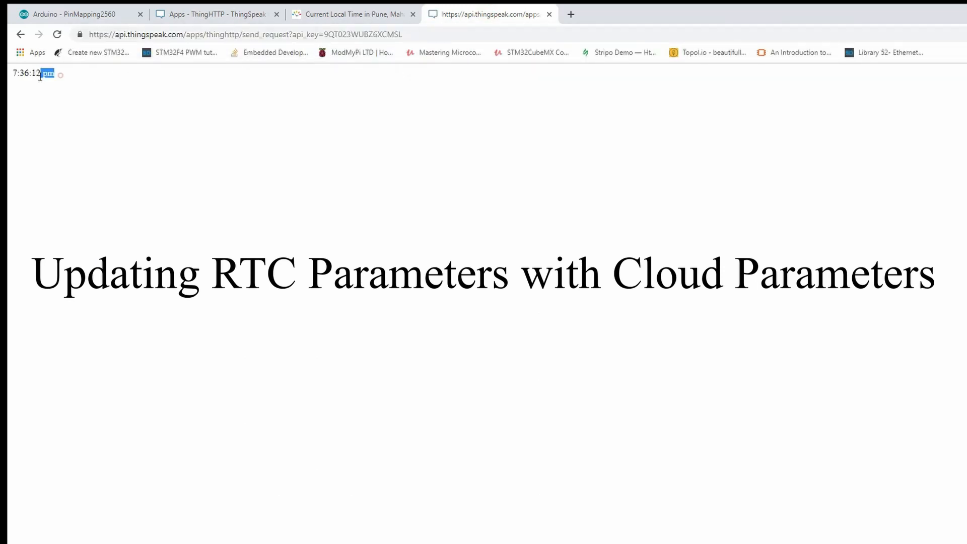
click(246, 33)
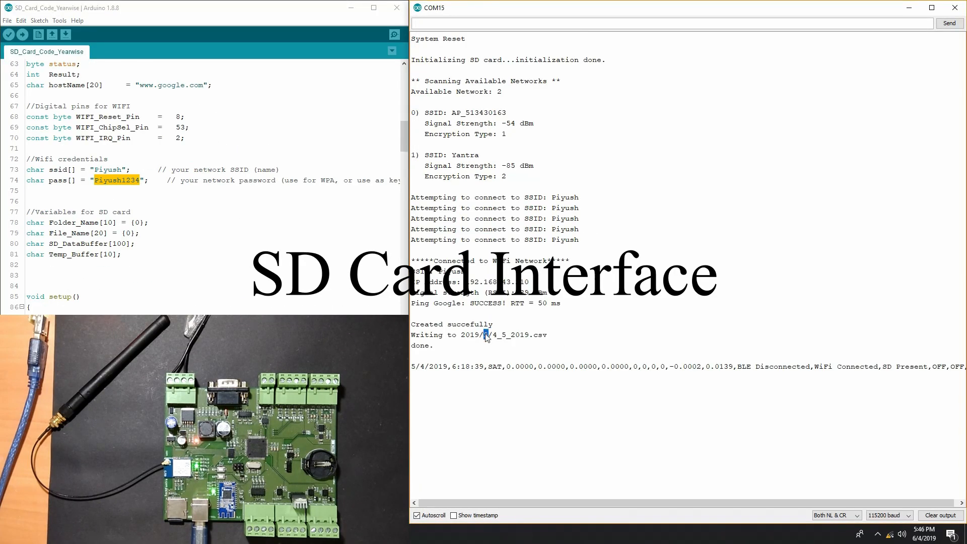
click(51, 34)
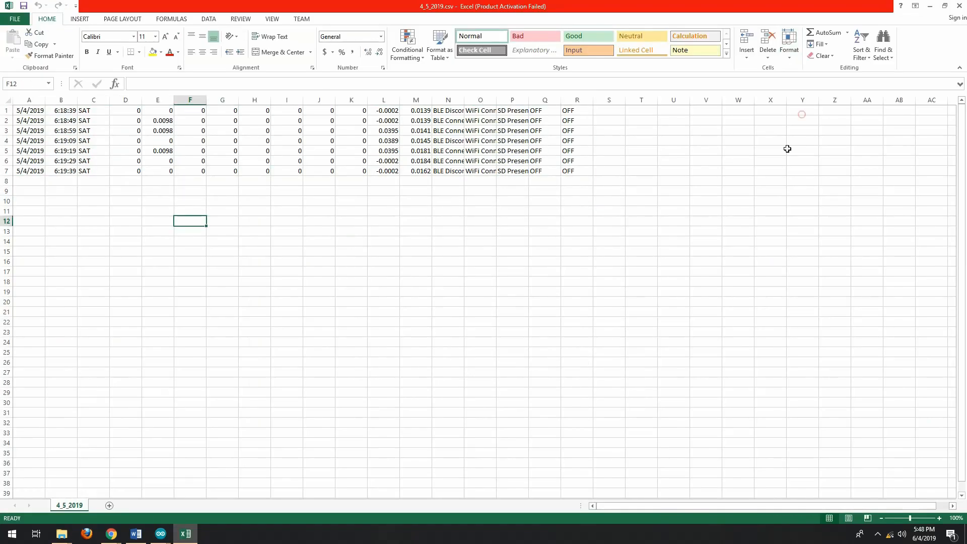
click(160, 533)
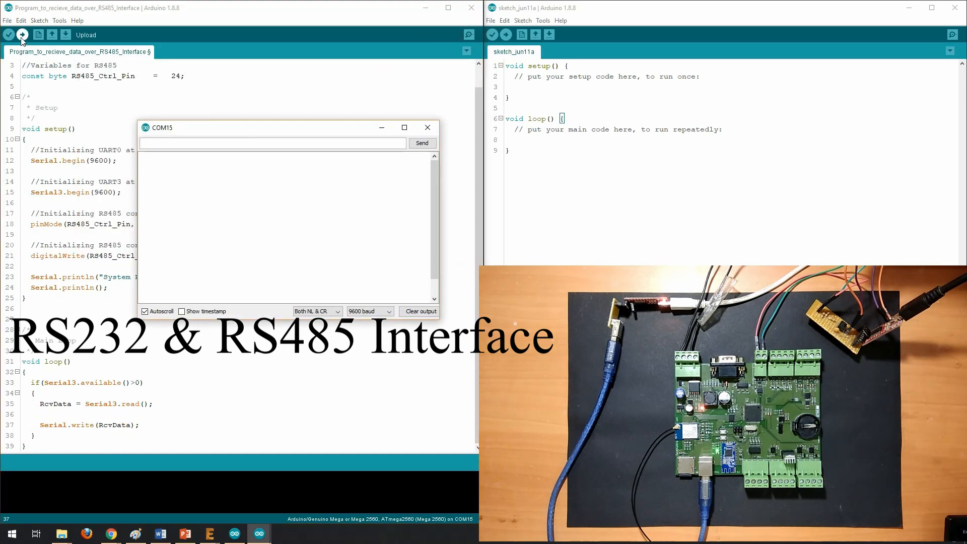
Step: Upload Program_to_recieve_data_over_RS485_Interface to the Mega 2560
click(22, 35)
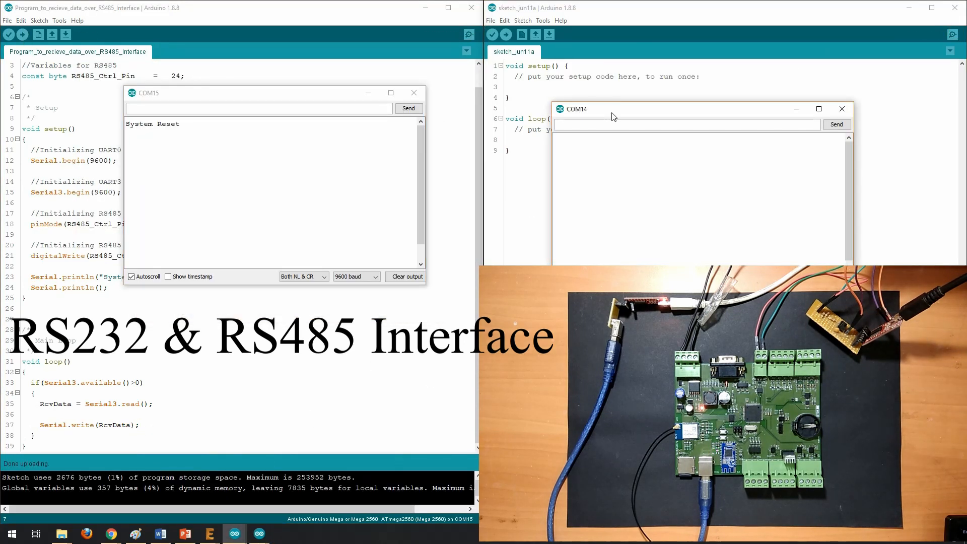